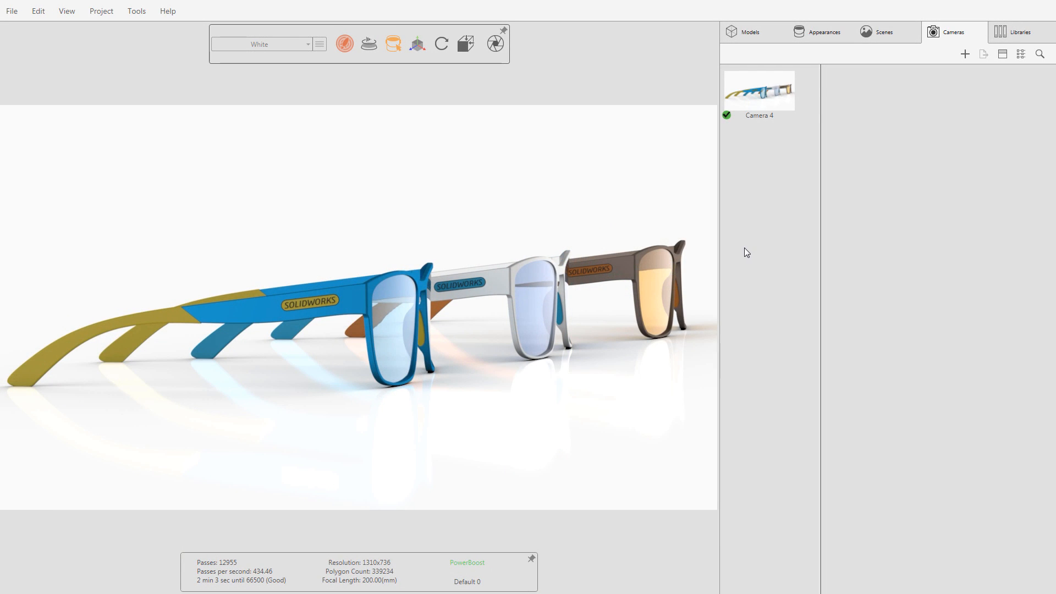
Step: Add a new camera with depth of field focused on the front sunglasses, blurring the others
right_click(746, 252)
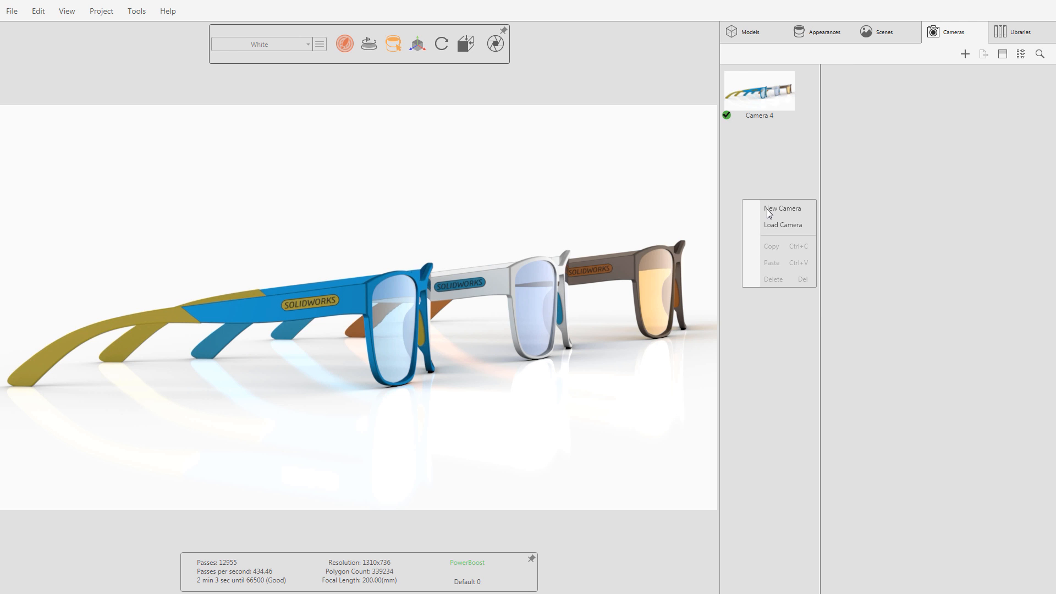
left_click(782, 208)
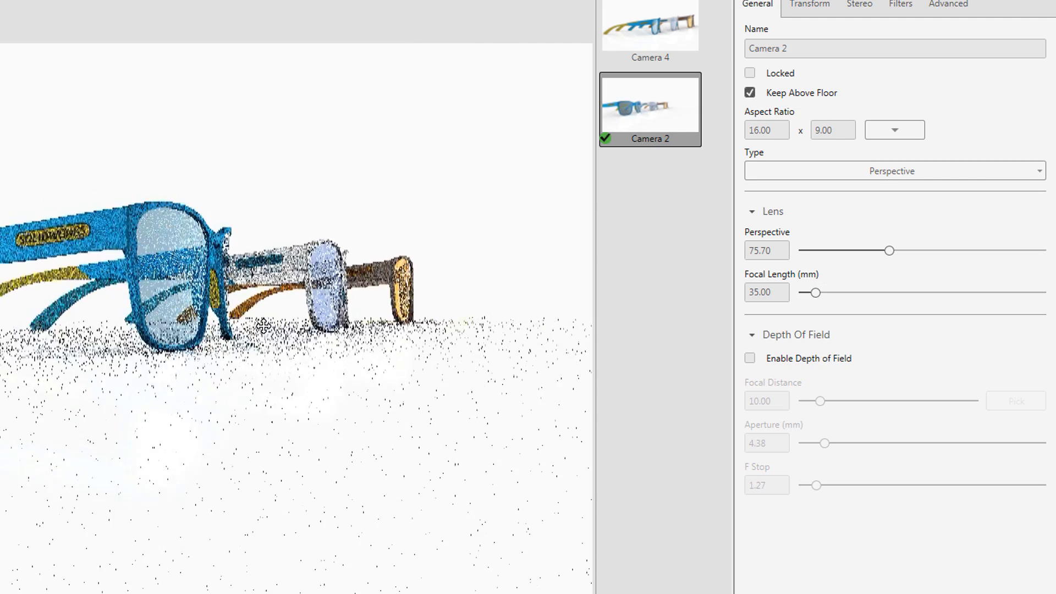
left_click(749, 358)
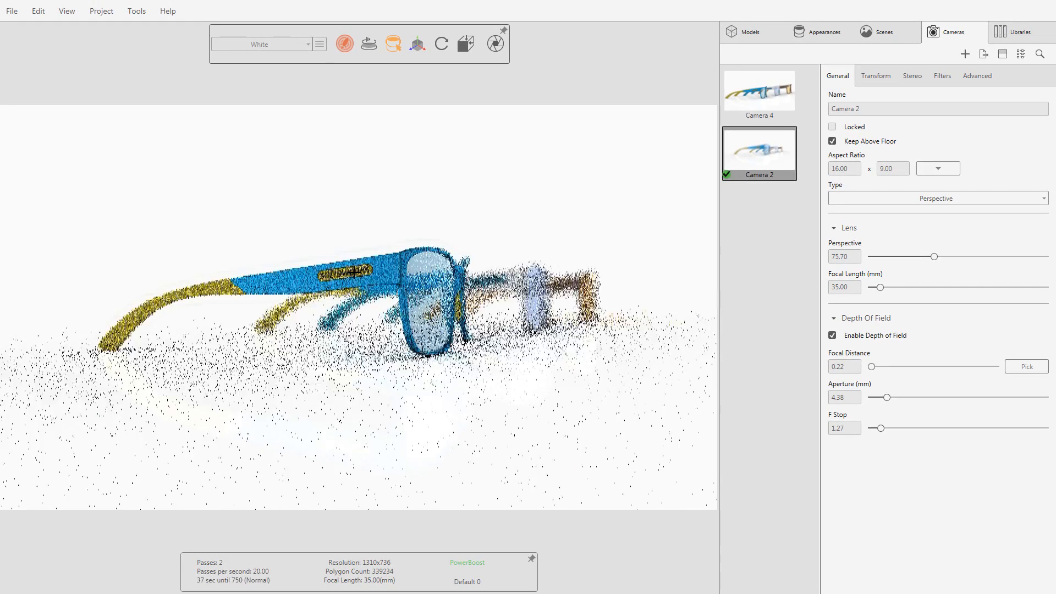
left_click_drag(889, 428, 880, 429)
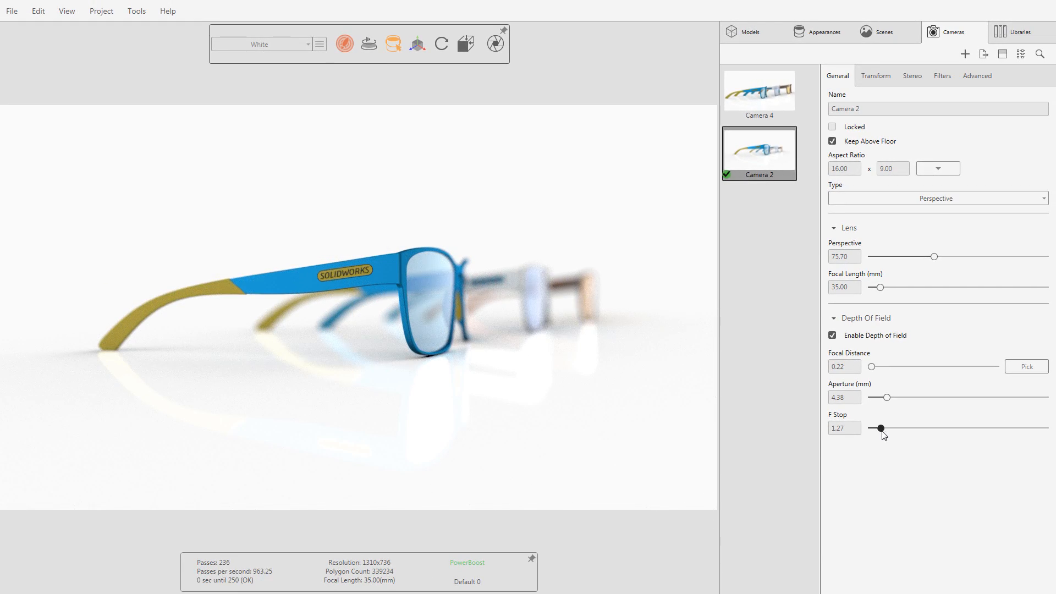
left_click_drag(883, 428, 925, 428)
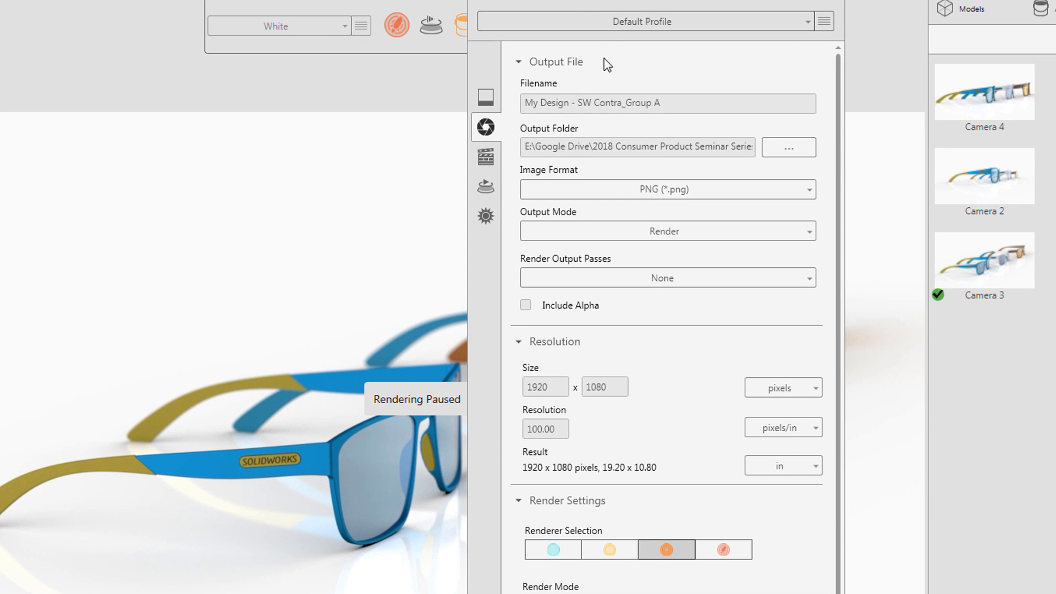
Step: Set the render output mode to All Cameras and start the 1920x1080 render
left_click(667, 231)
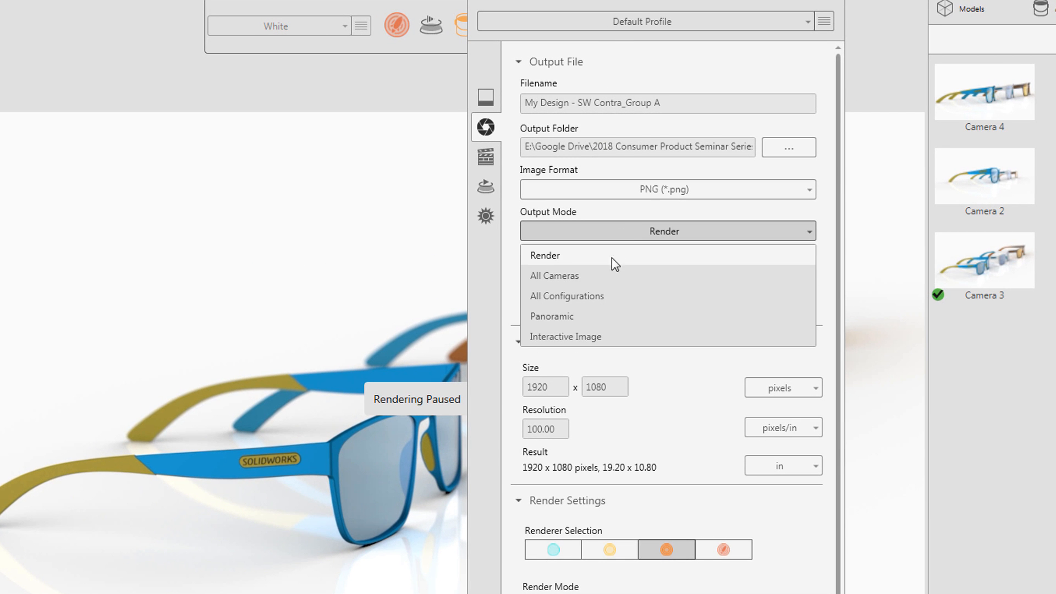
left_click(554, 276)
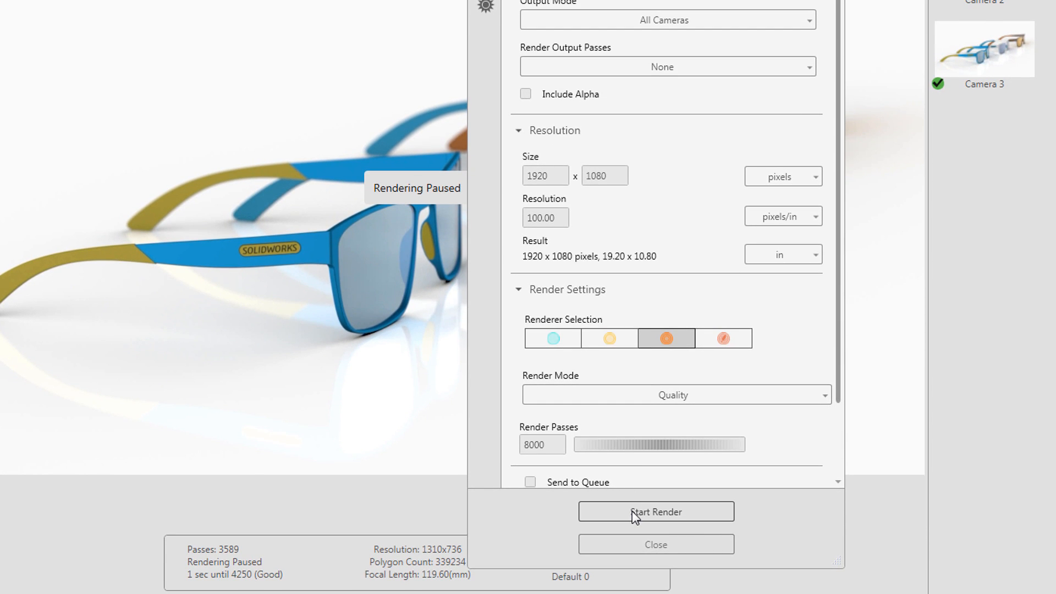
left_click(656, 512)
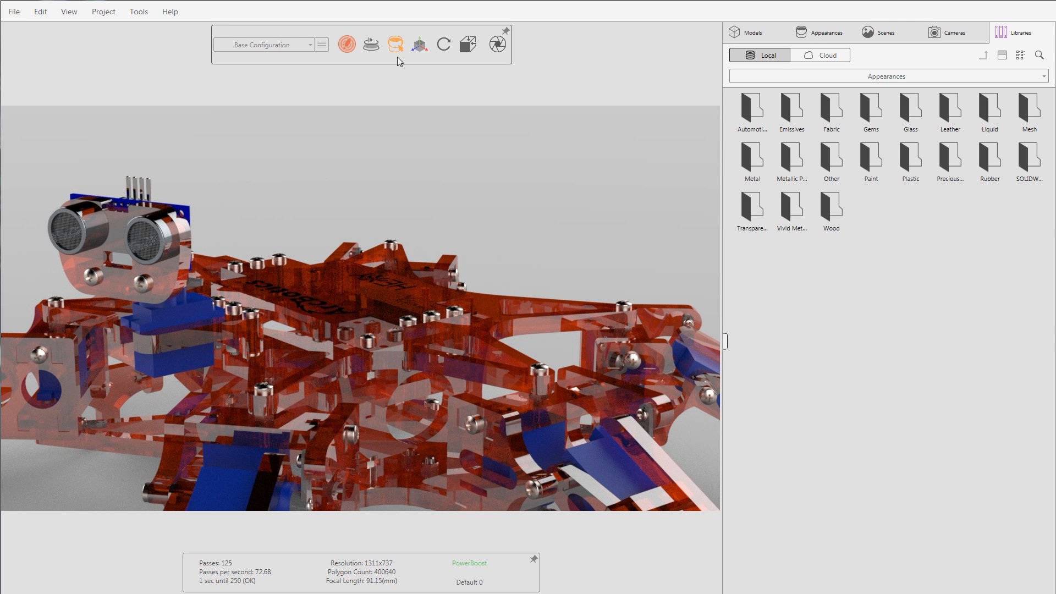
Step: Isolate the robot's name plate and edit its Basic Orange Plastic appearance
left_click(396, 44)
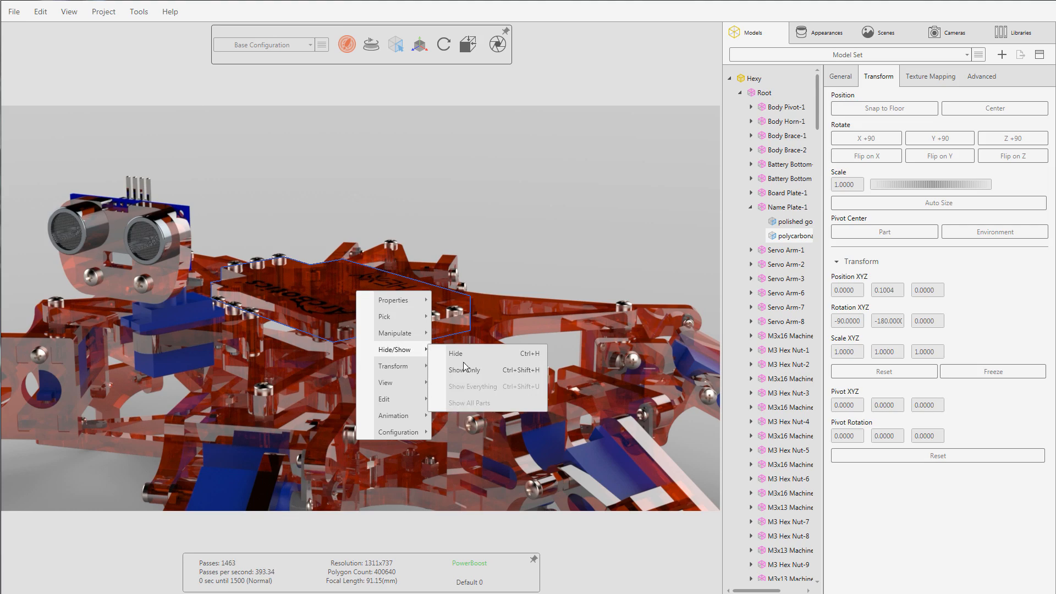
left_click(465, 370)
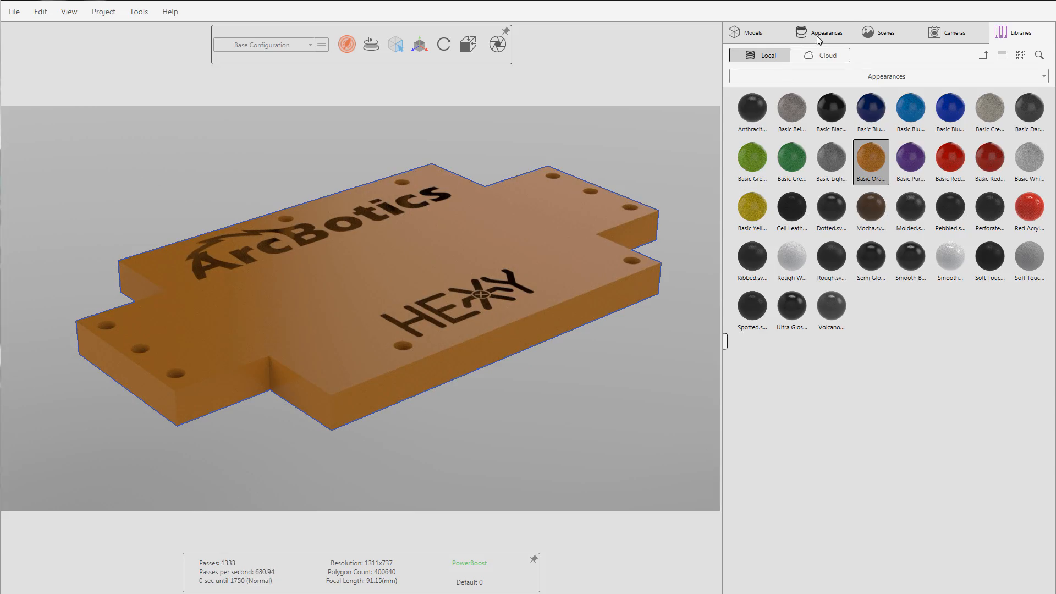
double_click(871, 162)
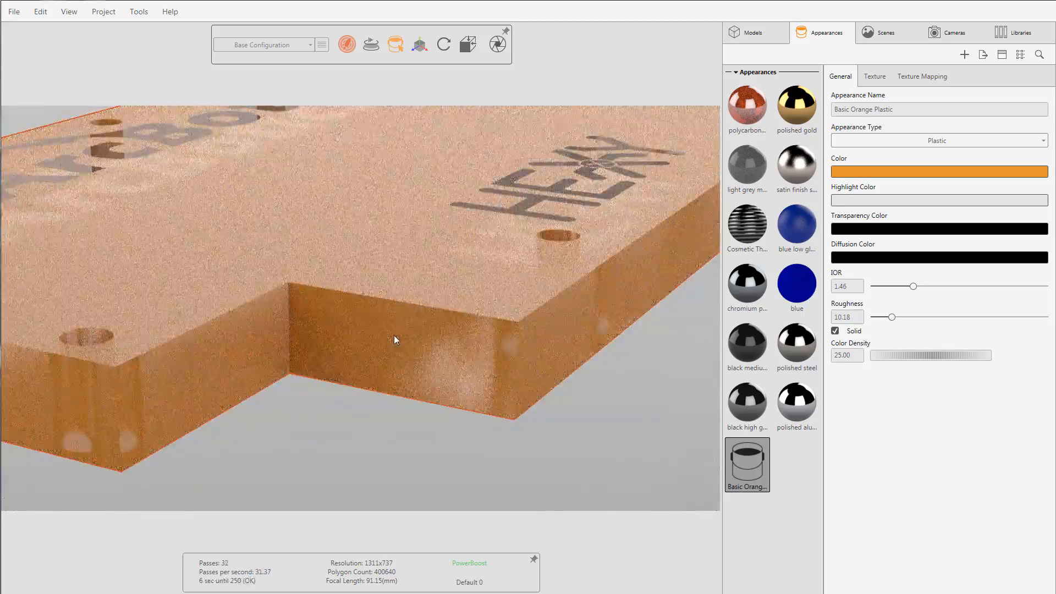
left_click_drag(892, 317, 930, 317)
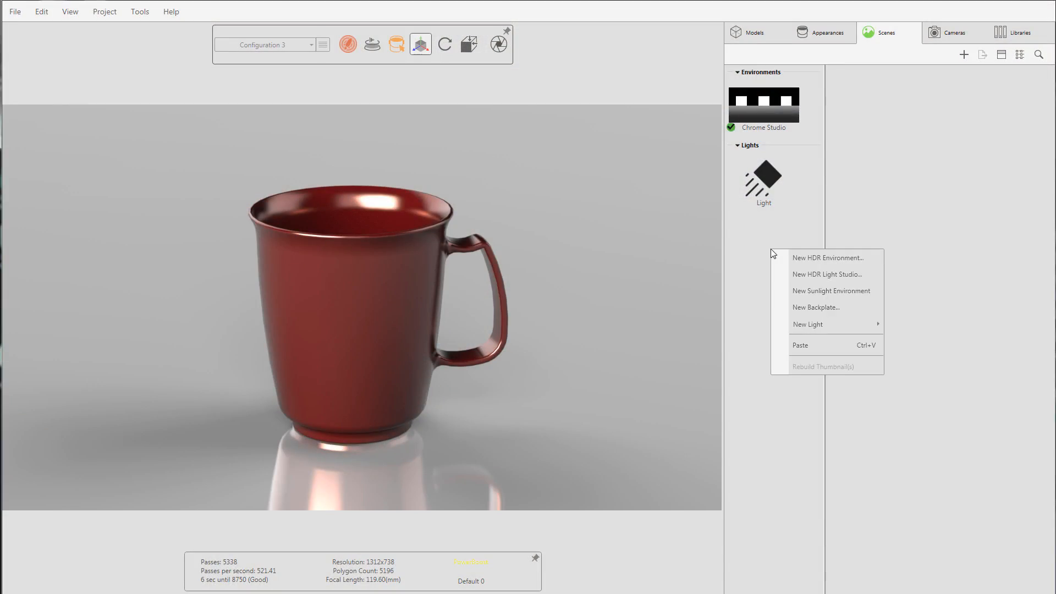
mouse_move(817, 311)
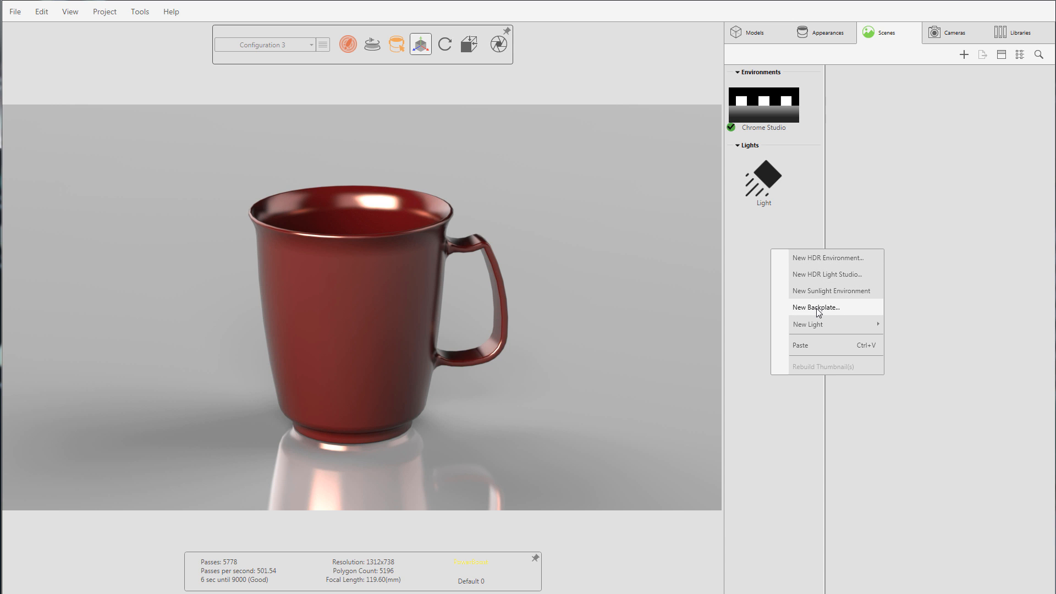
Step: Add a countertop photo backplate behind the red mug
left_click(815, 307)
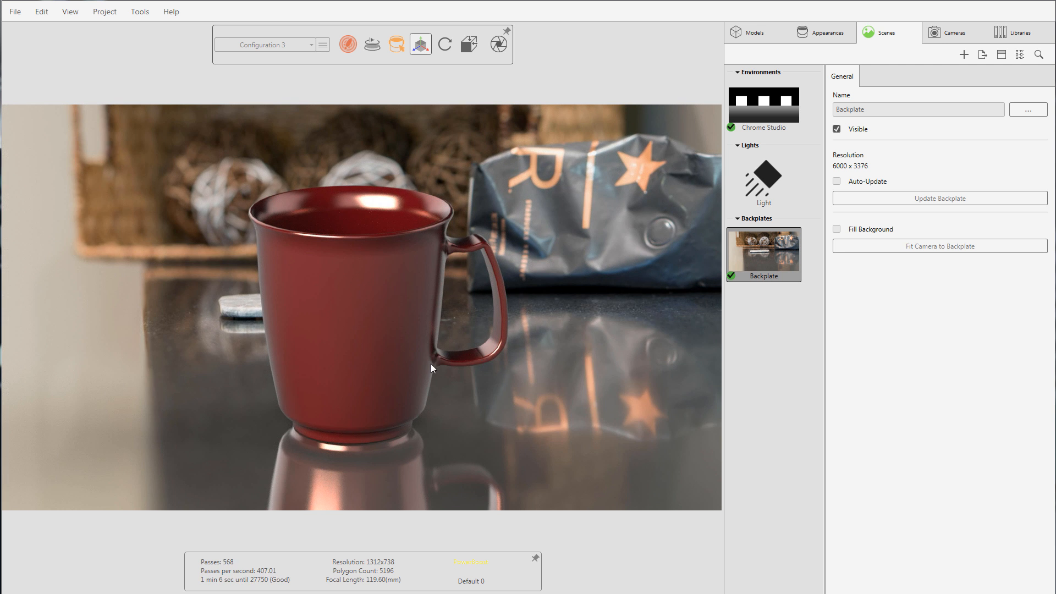
left_click(762, 106)
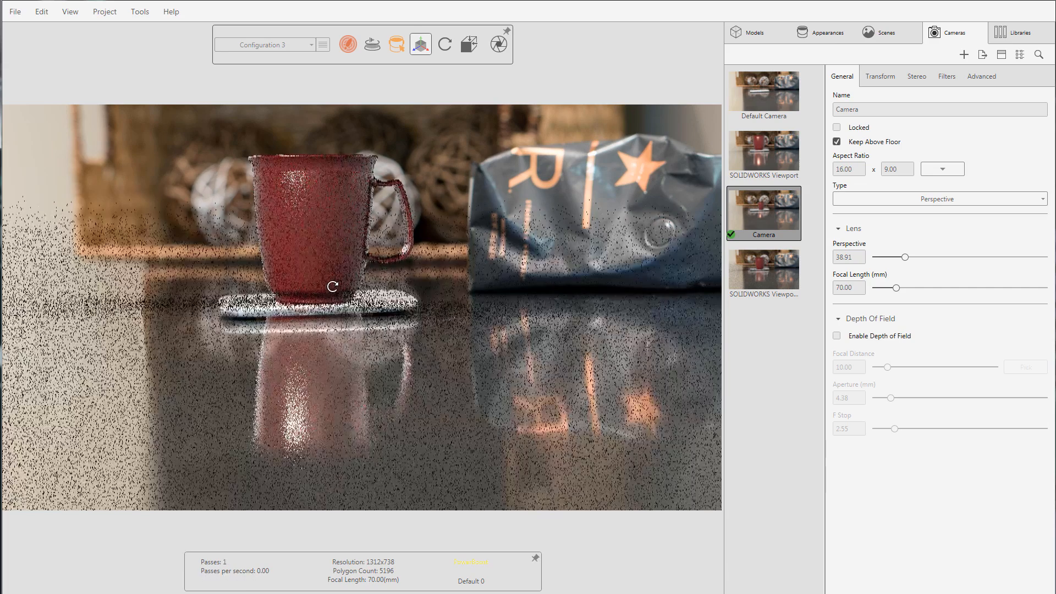
Step: Switch to a new empty project with no model
left_click(15, 12)
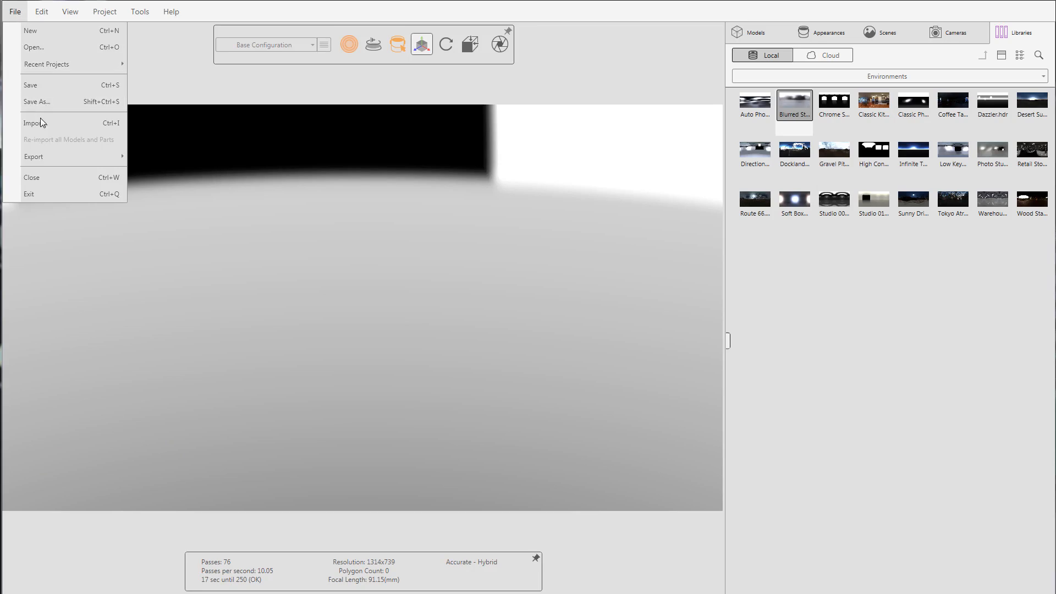
Step: Import Head Assembly.SLDASM to bring up its import settings
left_click(34, 122)
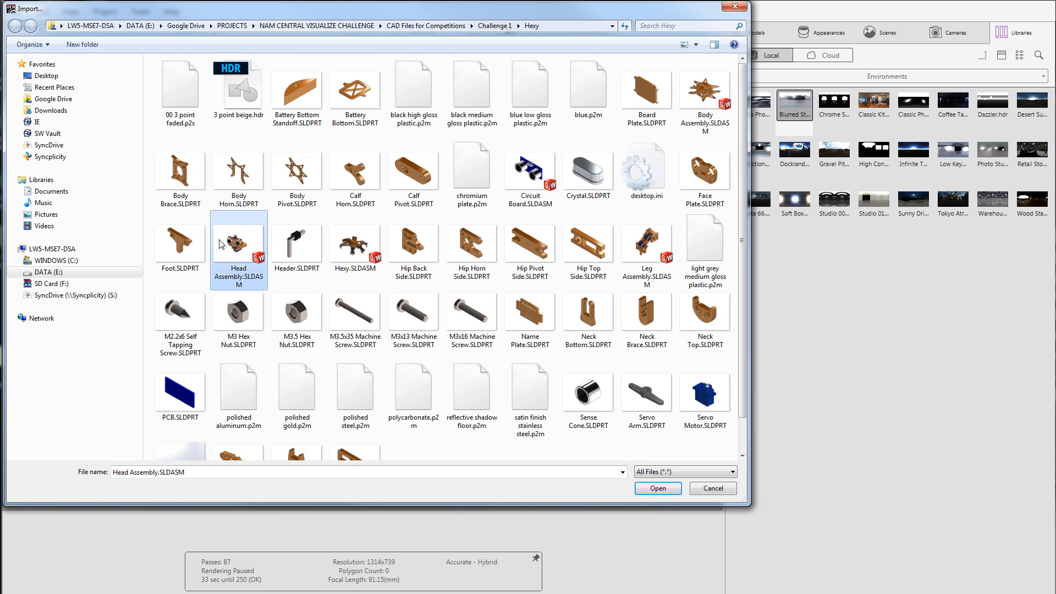
left_click(657, 488)
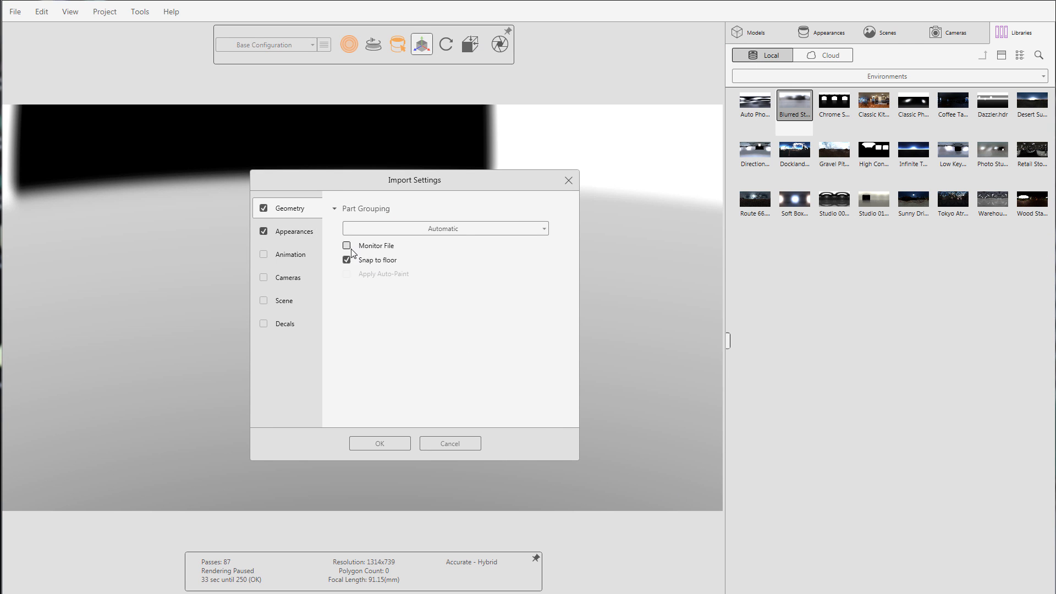